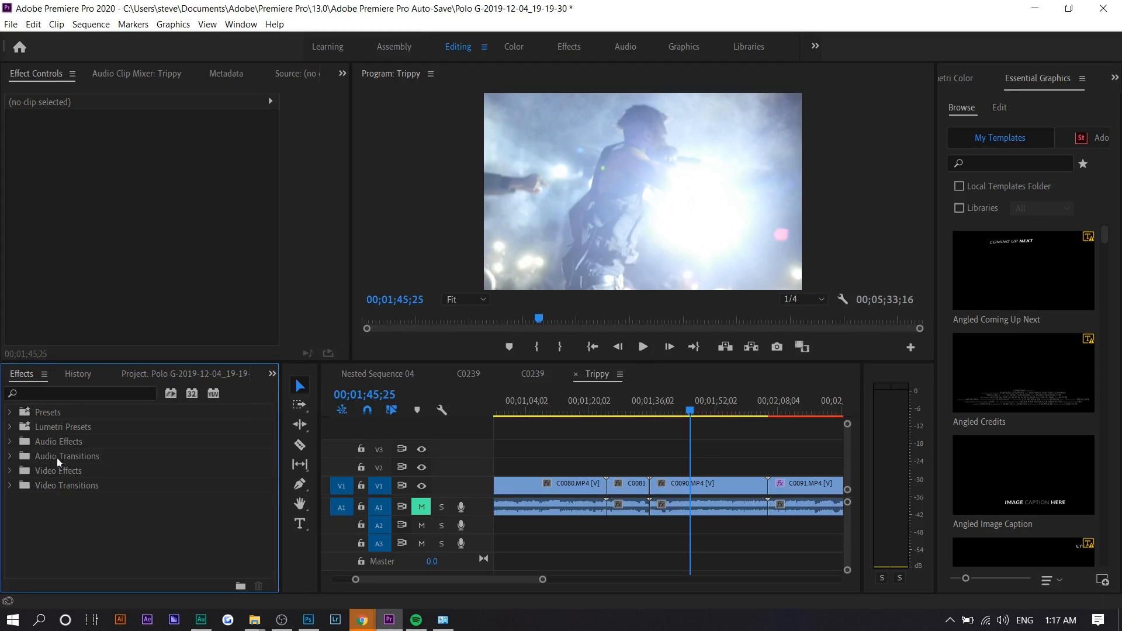
- Expand the Distort video effects and select clip C0090 on the V1 track
{"action": "left_click", "coordinate": [10, 470]}
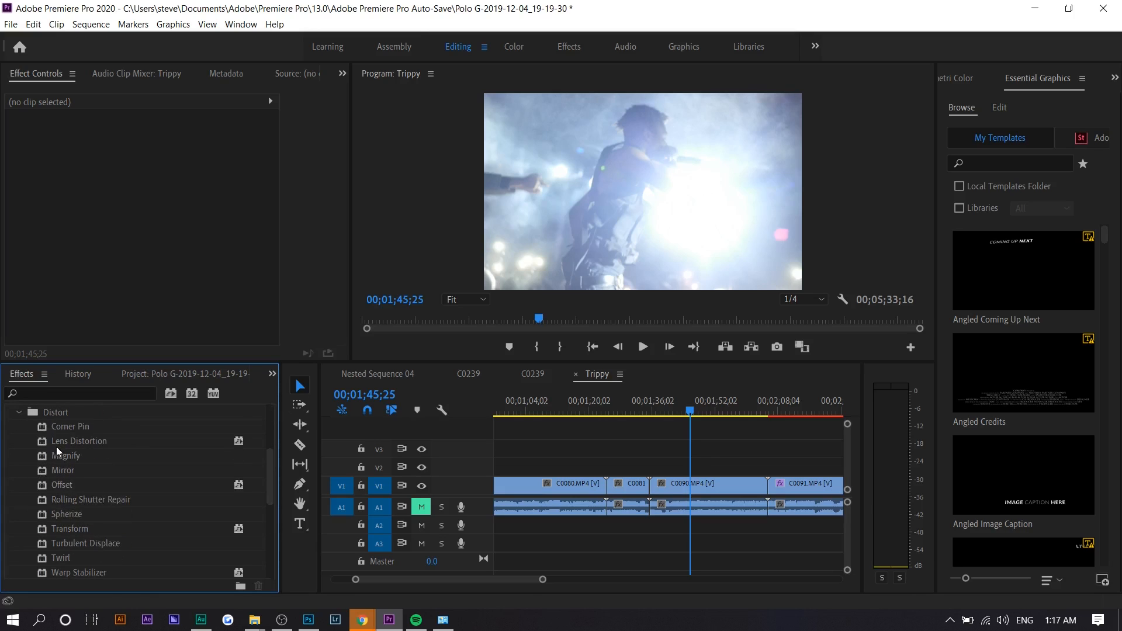
{"action": "mouse_move", "coordinate": [58, 449]}
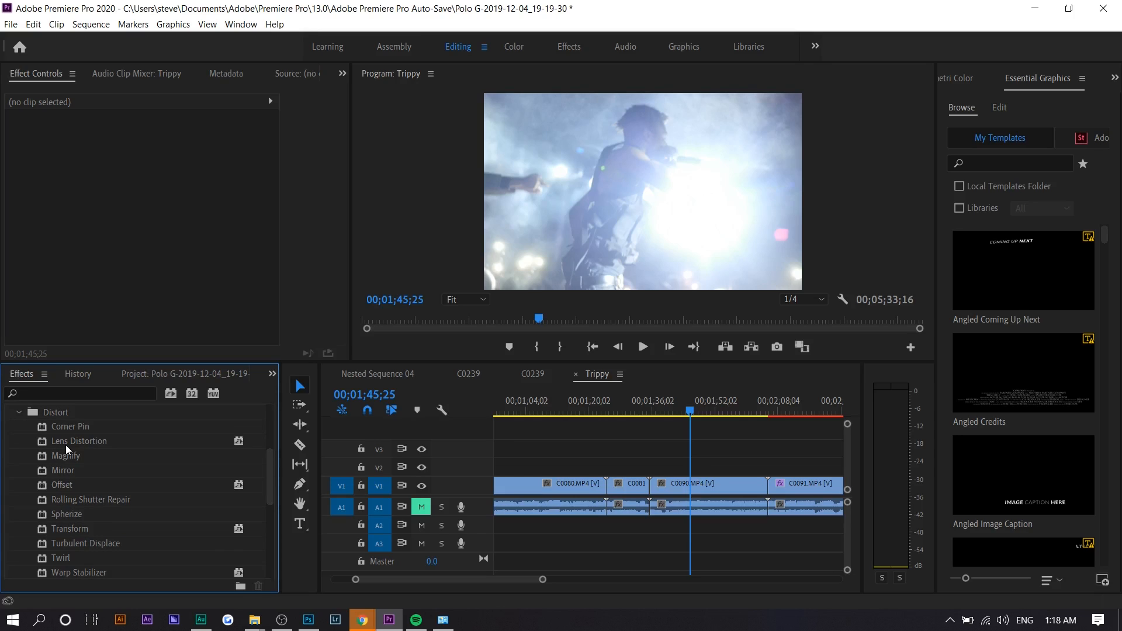
{"action": "left_click", "coordinate": [689, 483]}
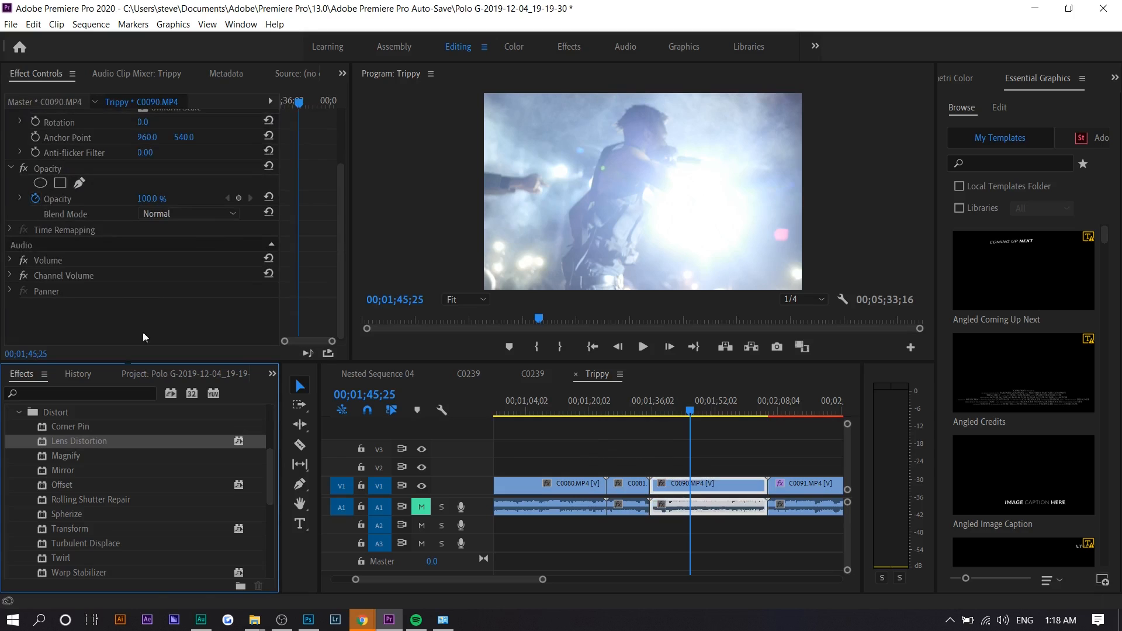
- Apply Lens Distortion to C0090 with Curvature -52, adjust vertical decentering, and preview
{"action": "left_click", "coordinate": [79, 441]}
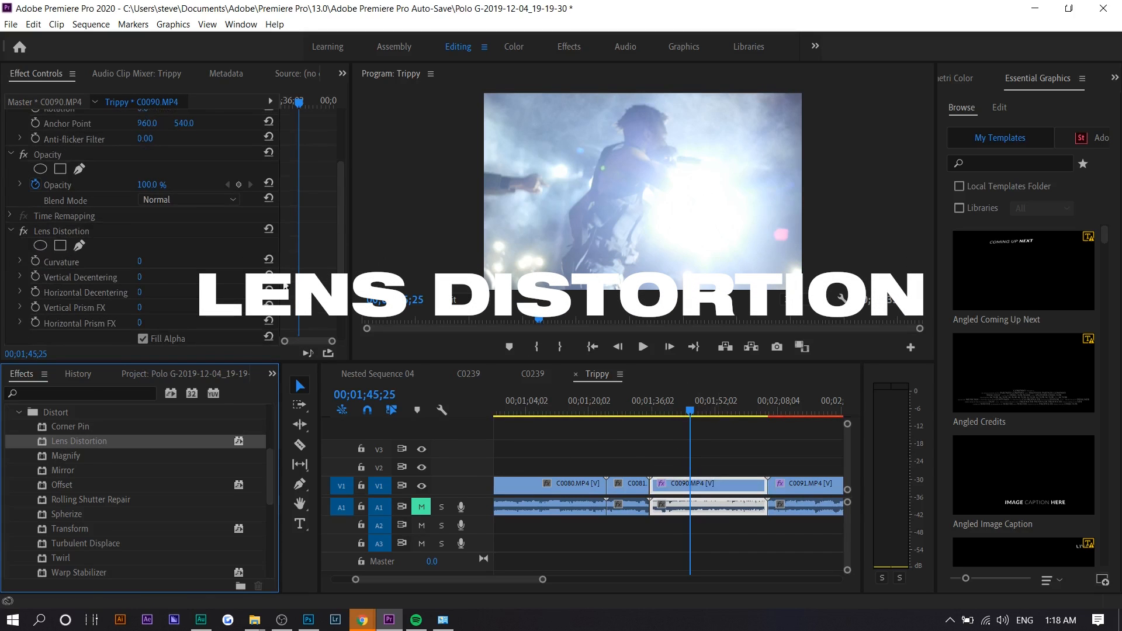
{"action": "left_click_drag", "start_coordinate": [143, 261], "coordinate": [185, 261]}
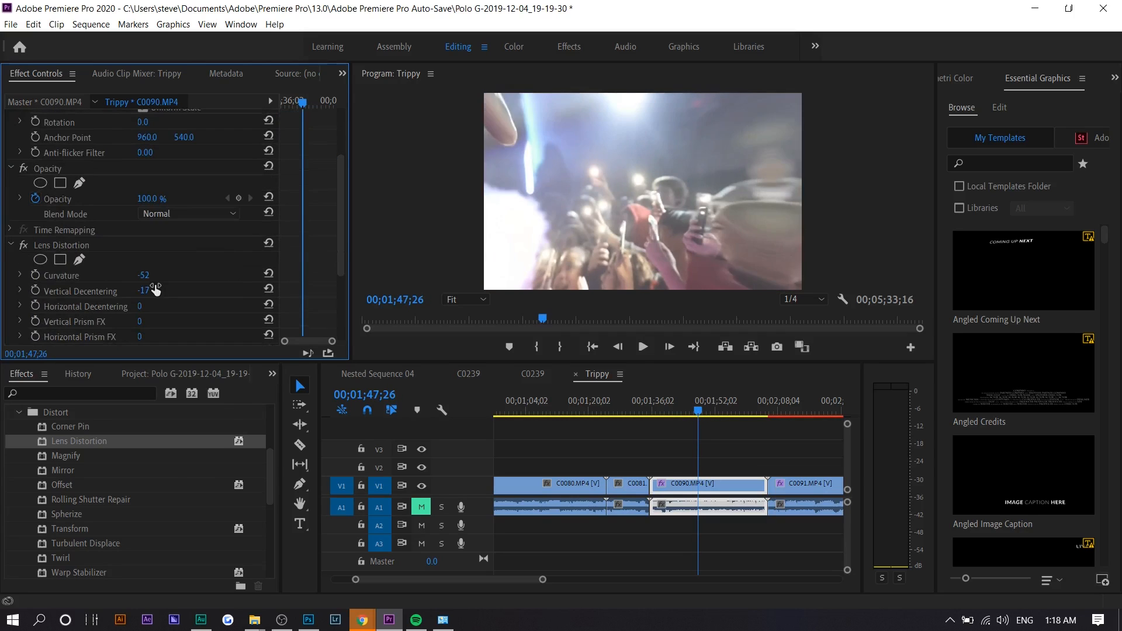
{"action": "left_click_drag", "start_coordinate": [146, 290], "coordinate": [144, 291]}
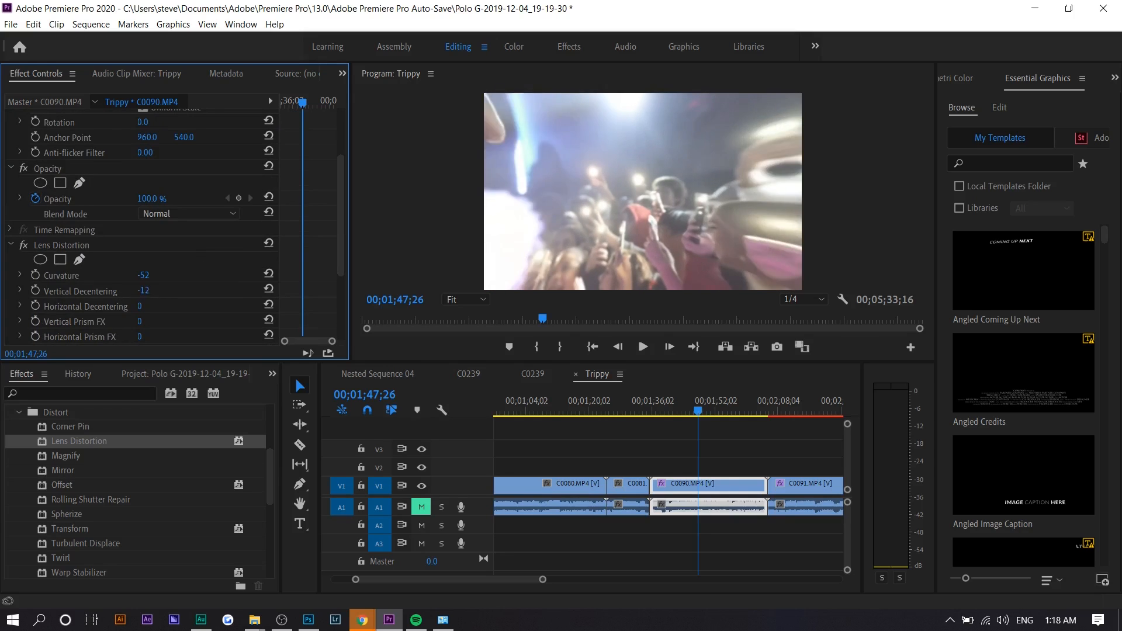
{"action": "left_click_drag", "start_coordinate": [140, 291], "coordinate": [140, 291]}
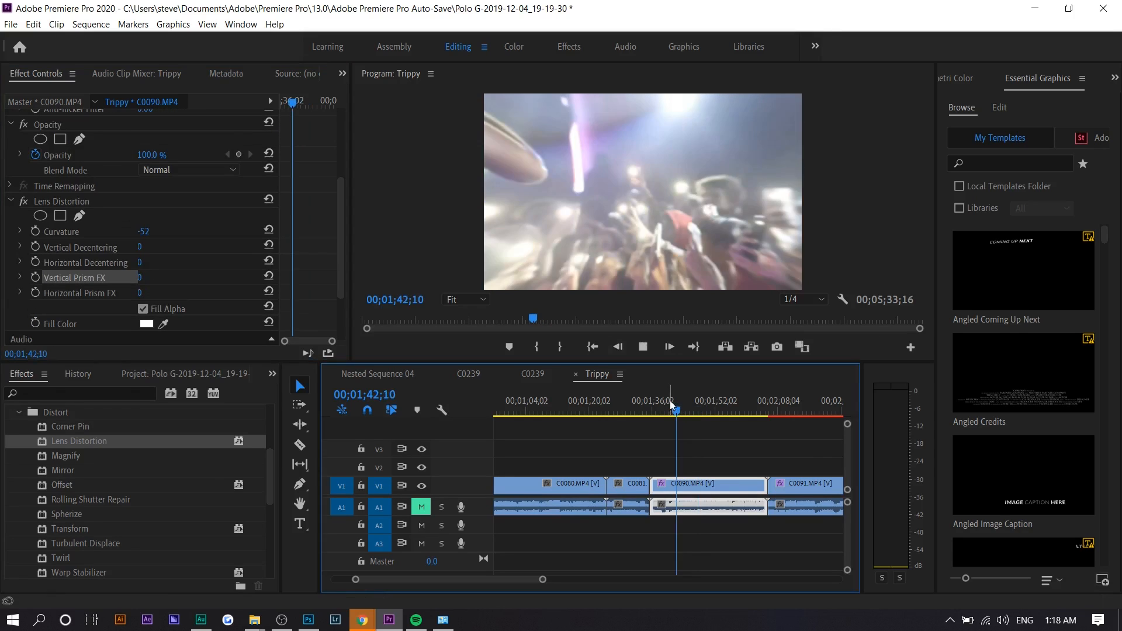
{"action": "left_click", "coordinate": [687, 400]}
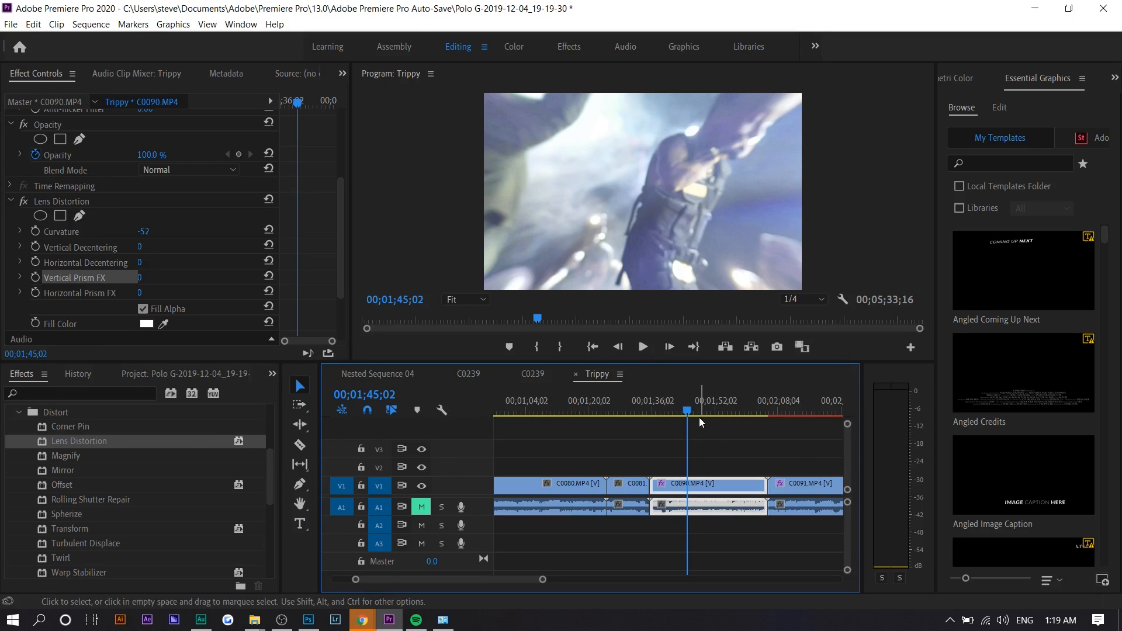
{"action": "left_click", "coordinate": [642, 347]}
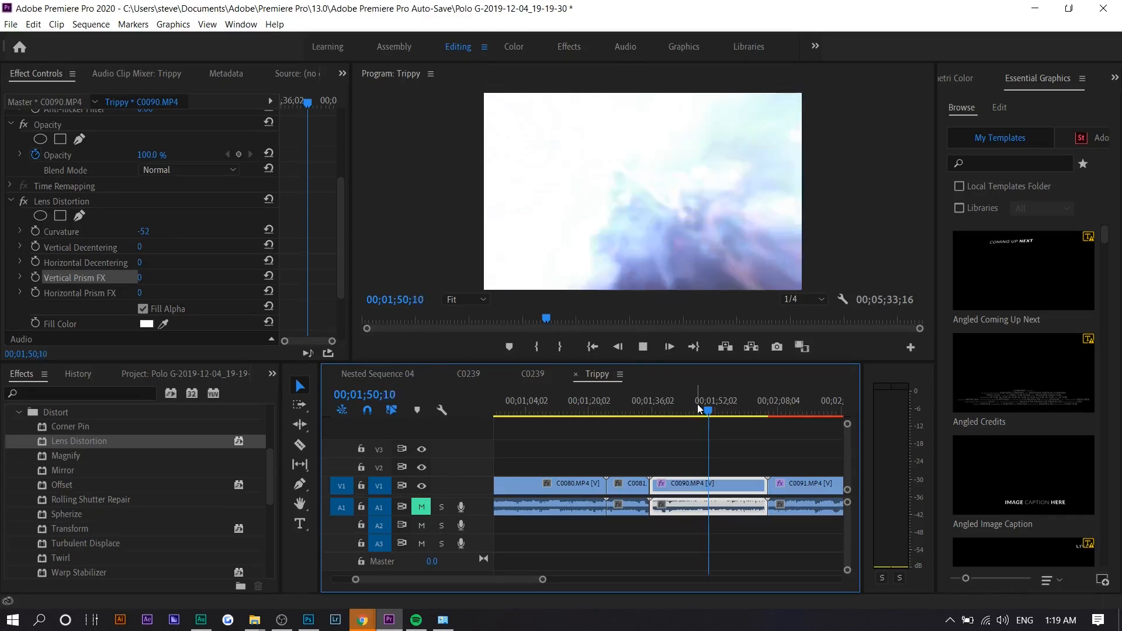
{"action": "left_click", "coordinate": [715, 401]}
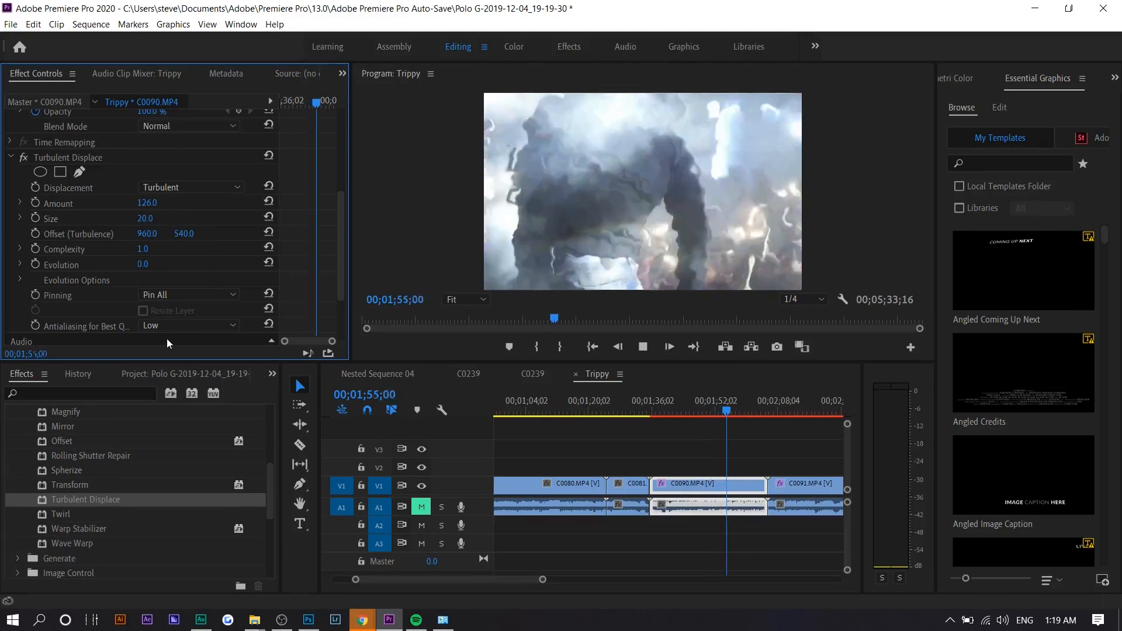
- Search the effects for 'echo' and apply Time > Echo to clip C0090
{"action": "type", "text": "echo"}
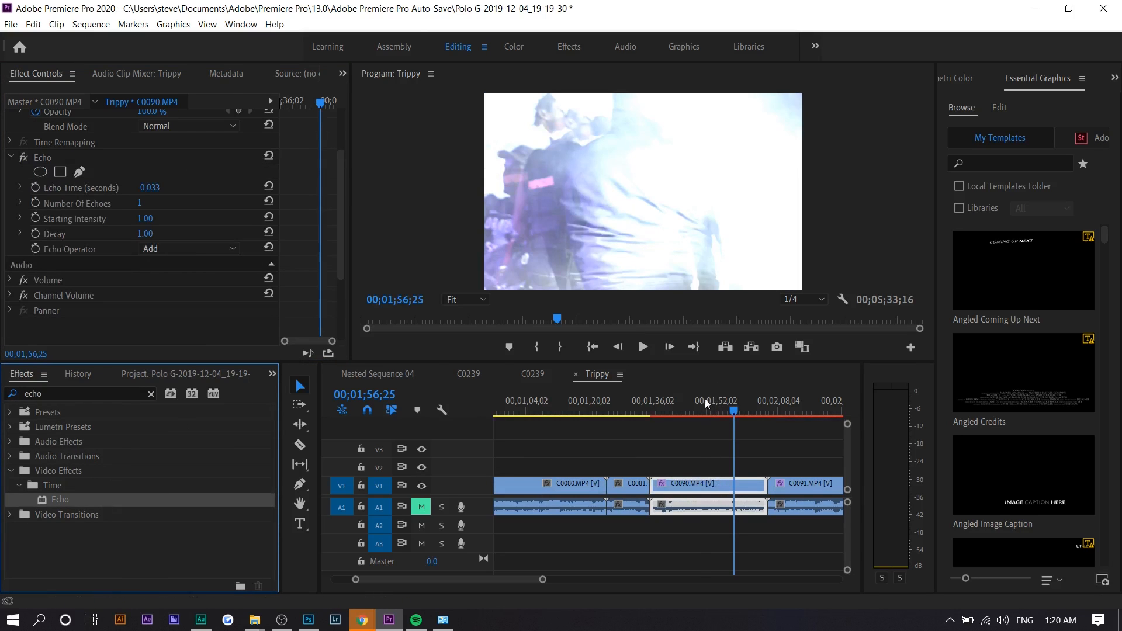
{"action": "left_click", "coordinate": [678, 401]}
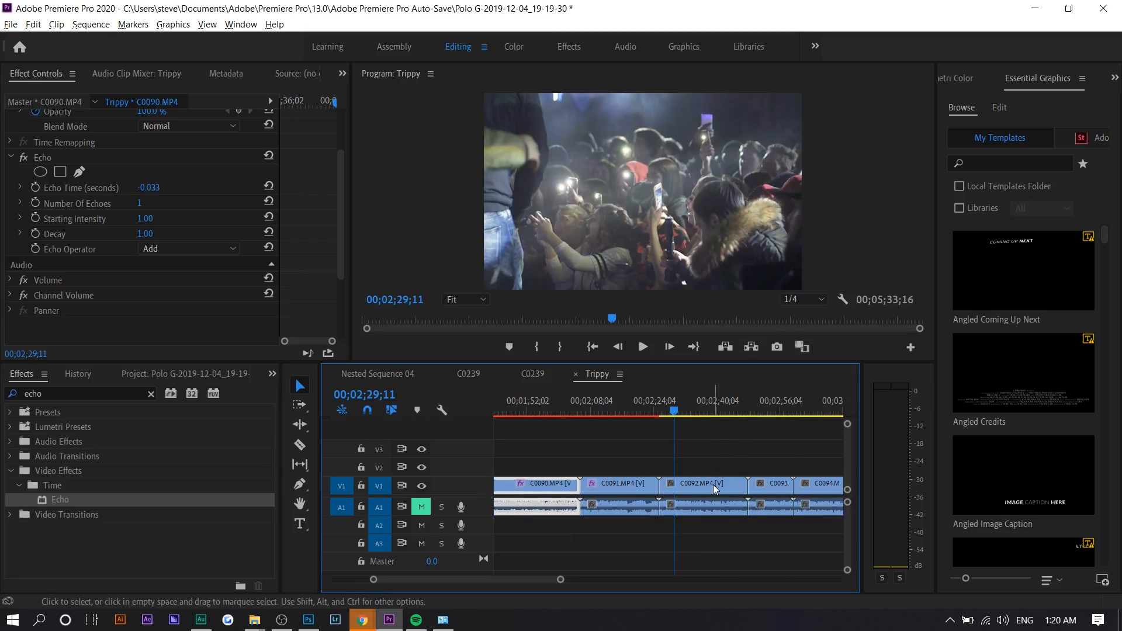
- Select clip C0092 and apply its own Echo effect
{"action": "left_click", "coordinate": [698, 484]}
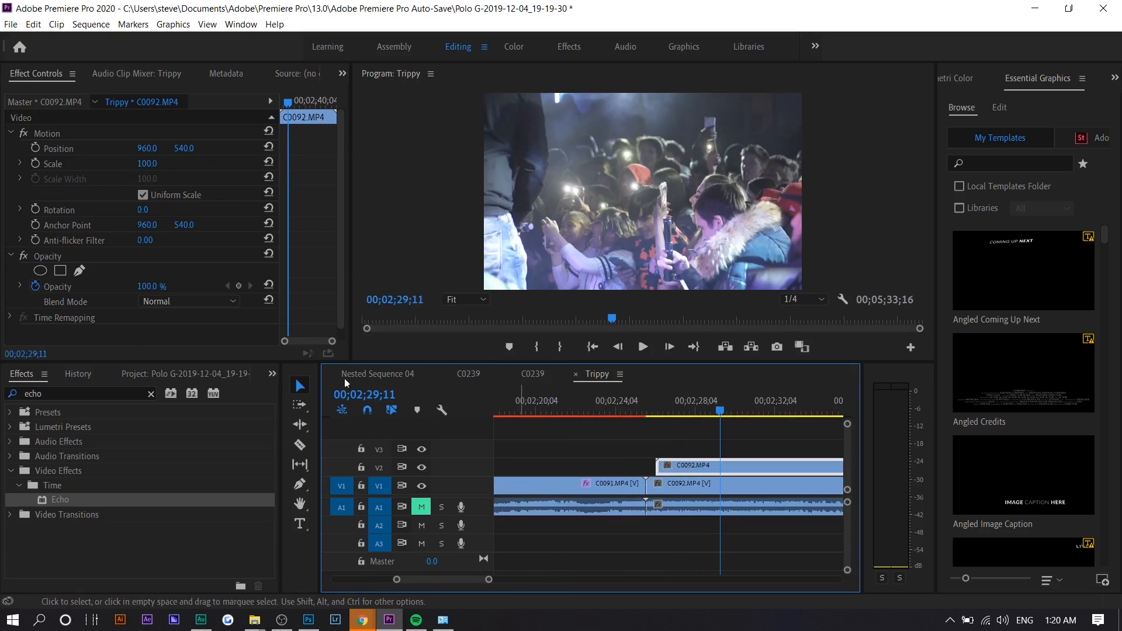
{"action": "left_click", "coordinate": [189, 300]}
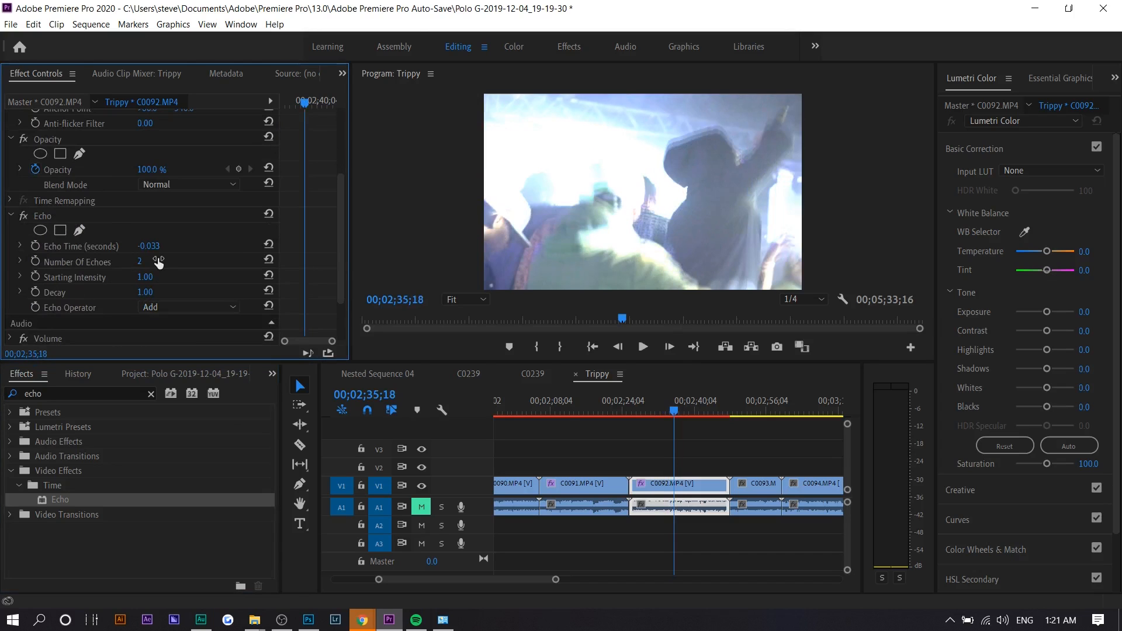
- Raise Number Of Echoes on clip C0092 to 2
{"action": "left_click_drag", "start_coordinate": [148, 245], "coordinate": [161, 245]}
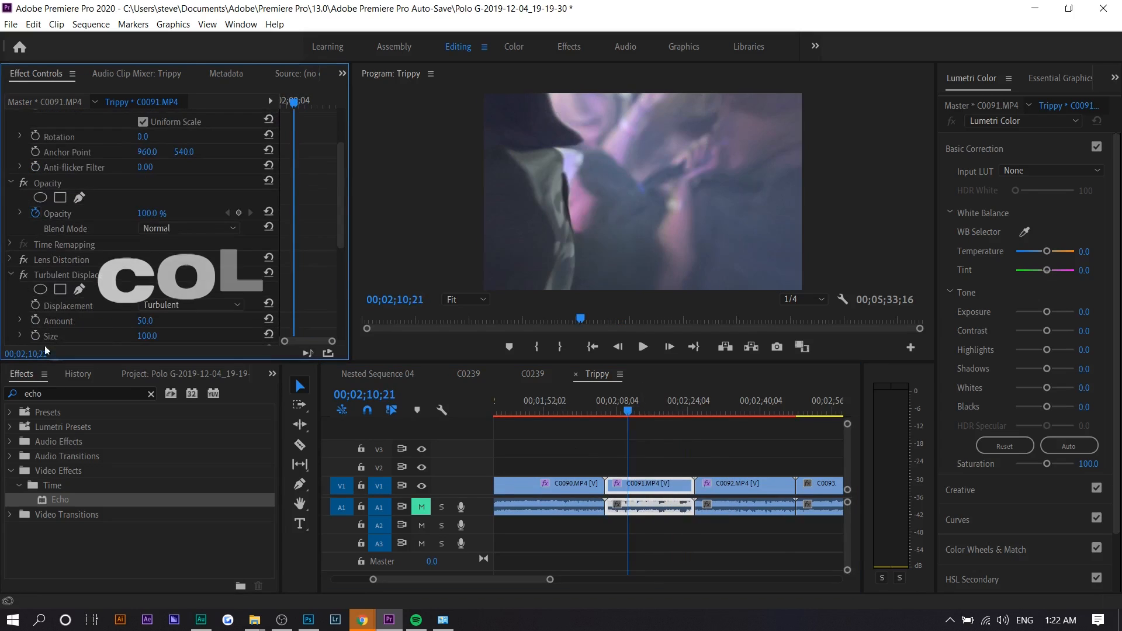
- Add Color Balance (HLS) to C0091 and keyframe Hue rising from 0 to 1x130°
{"action": "type", "text": "color bala"}
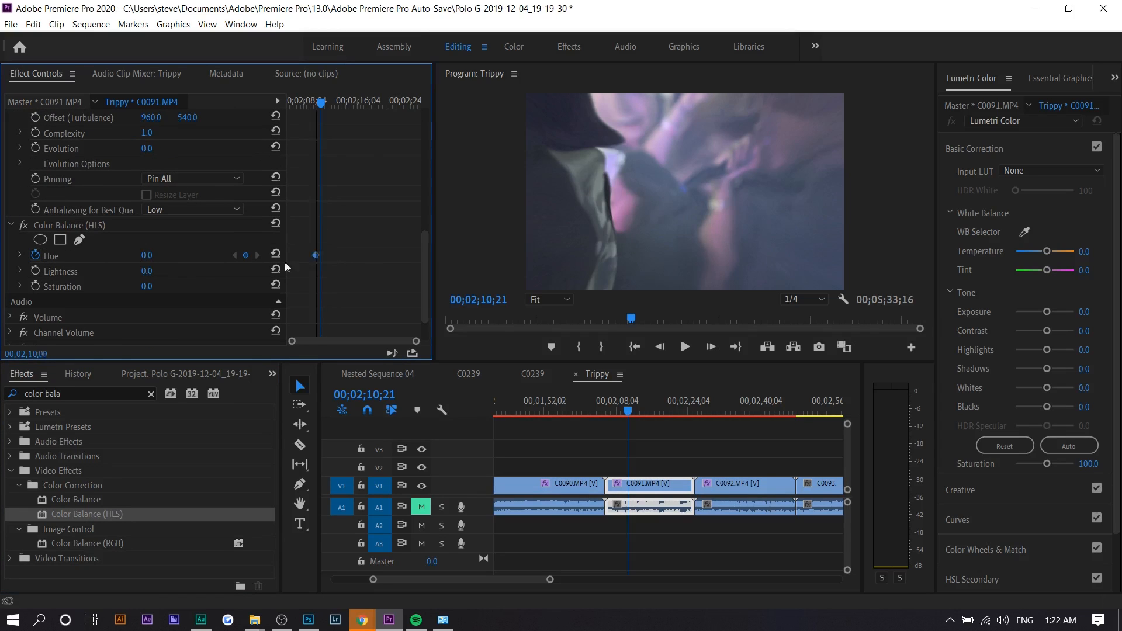
{"action": "left_click", "coordinate": [336, 102]}
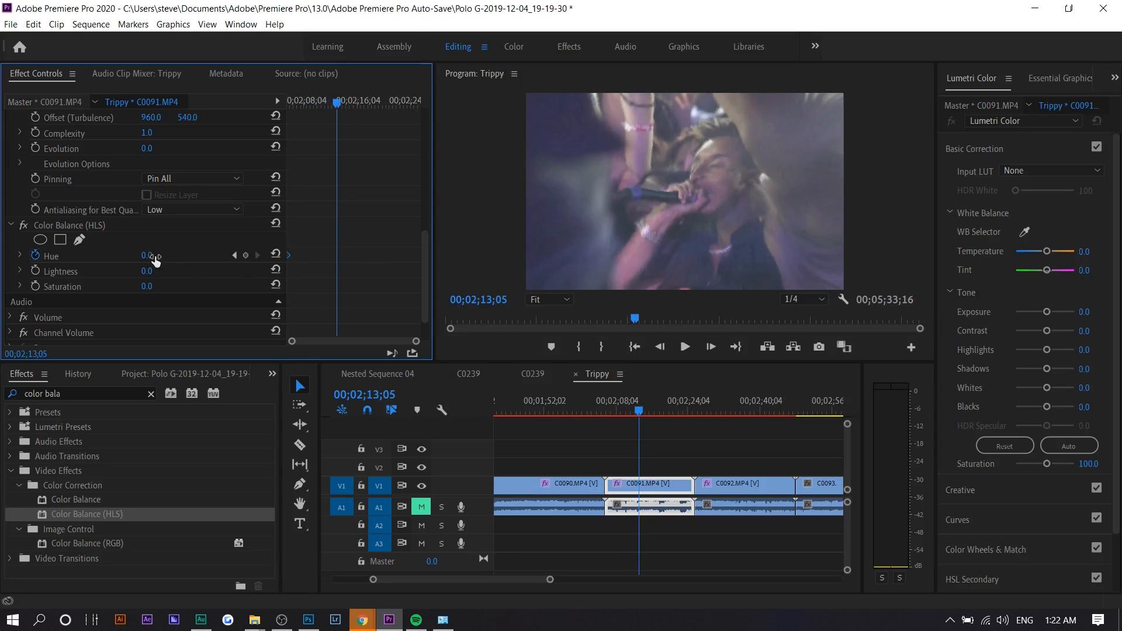
{"action": "left_click_drag", "start_coordinate": [148, 255], "coordinate": [153, 256]}
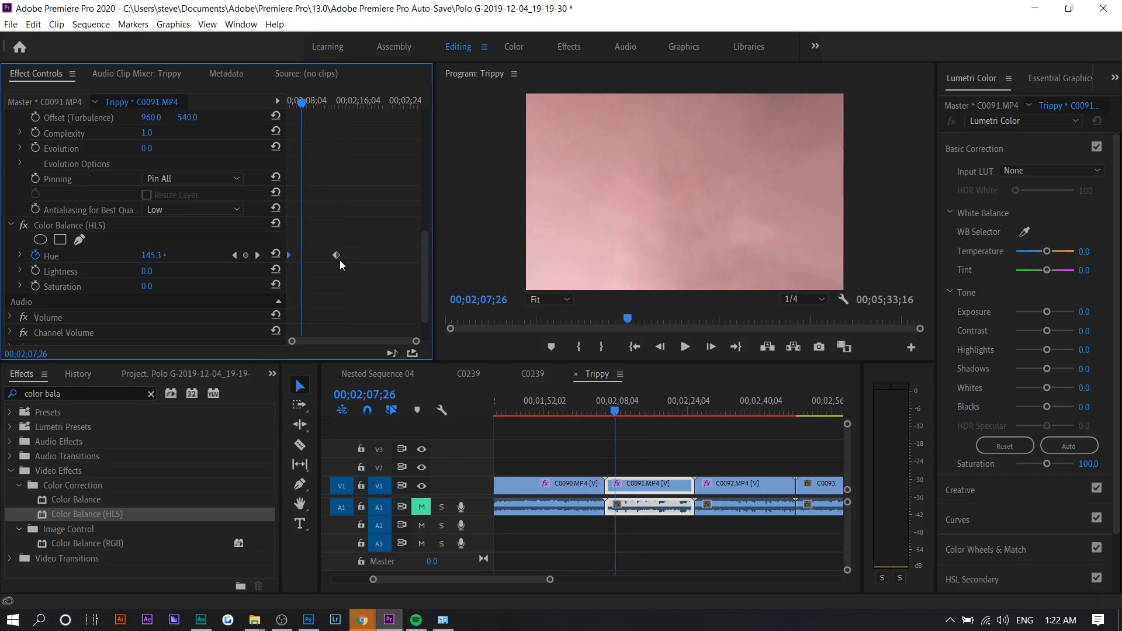
{"action": "left_click_drag", "start_coordinate": [153, 255], "coordinate": [152, 256]}
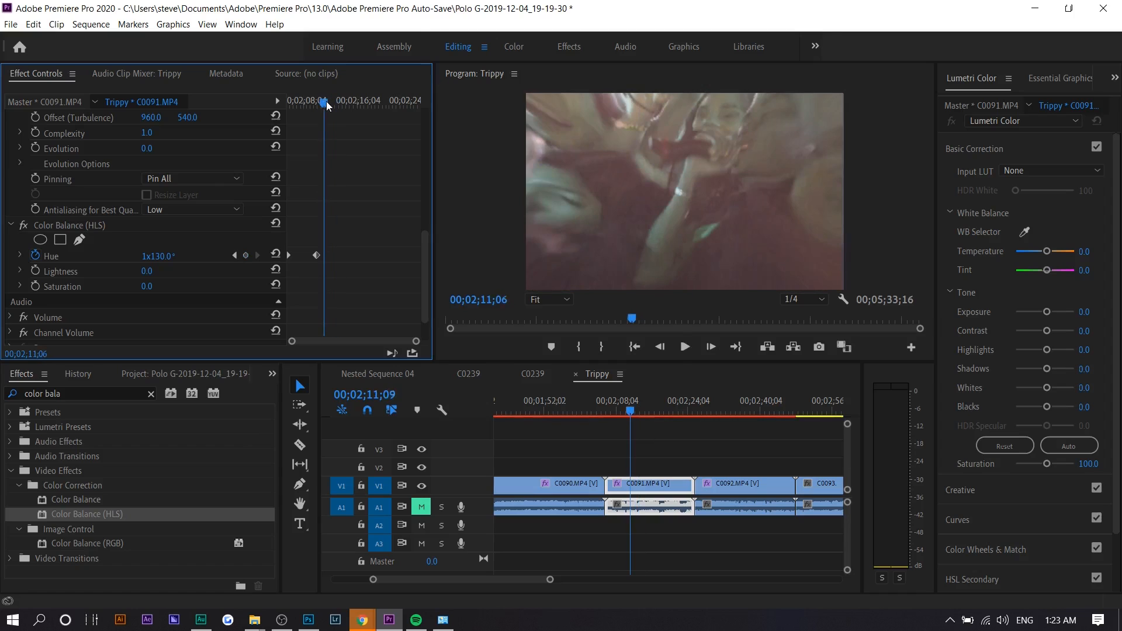
{"action": "left_click", "coordinate": [150, 393]}
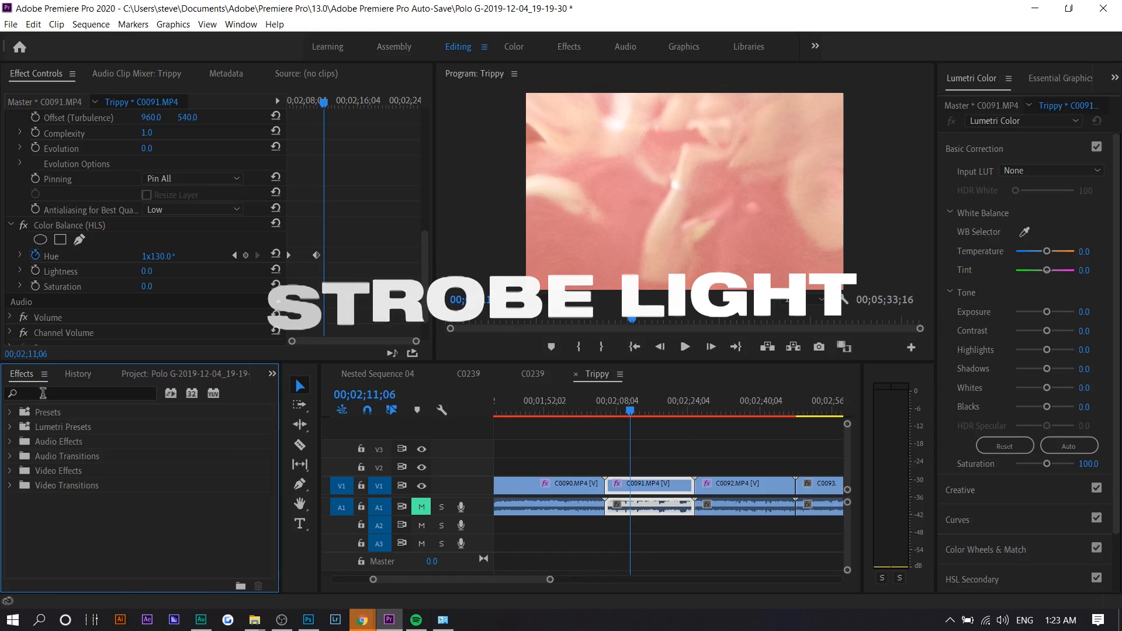
- Apply Stylize > Strobe Light to clip C0091, keeping a white Strobe Color
{"action": "type", "text": "strobil"}
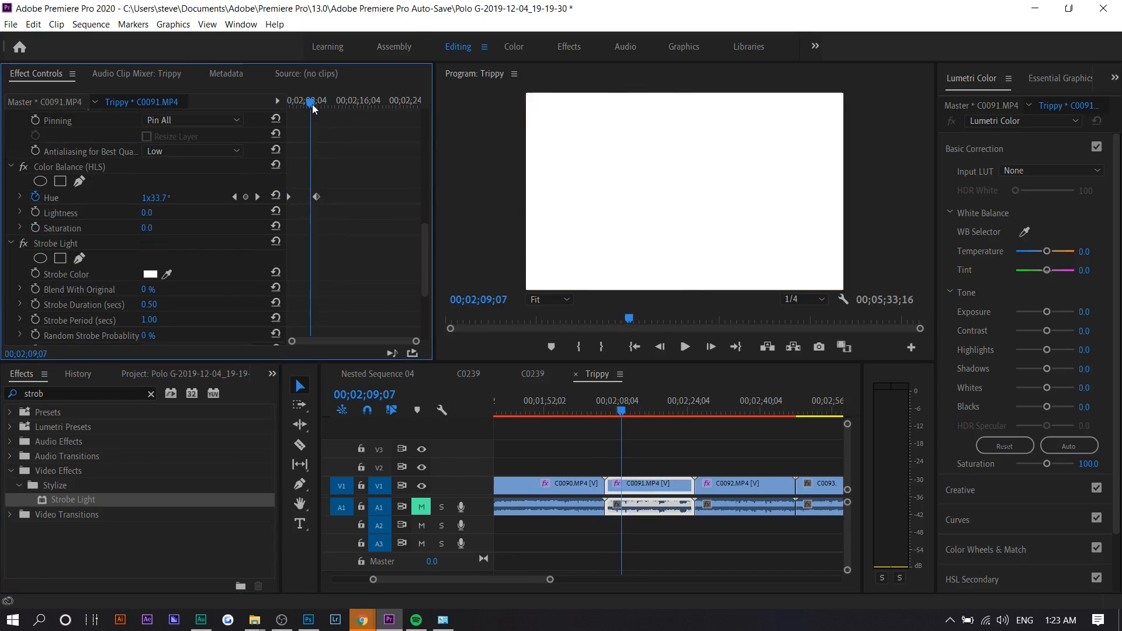
{"action": "left_click", "coordinate": [683, 346]}
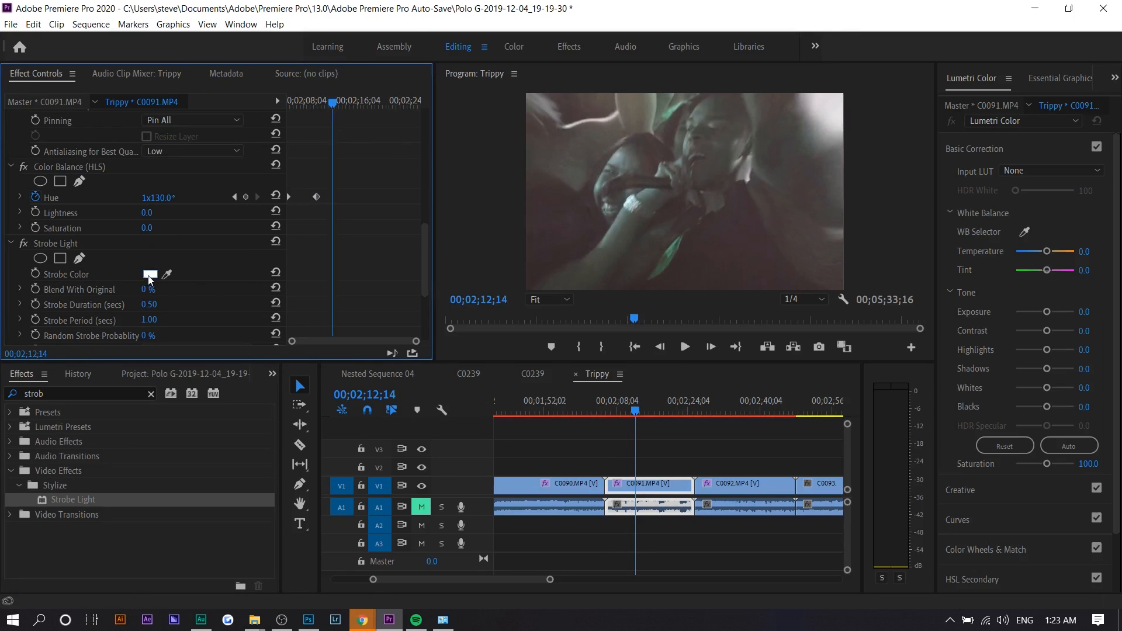
{"action": "left_click", "coordinate": [151, 274]}
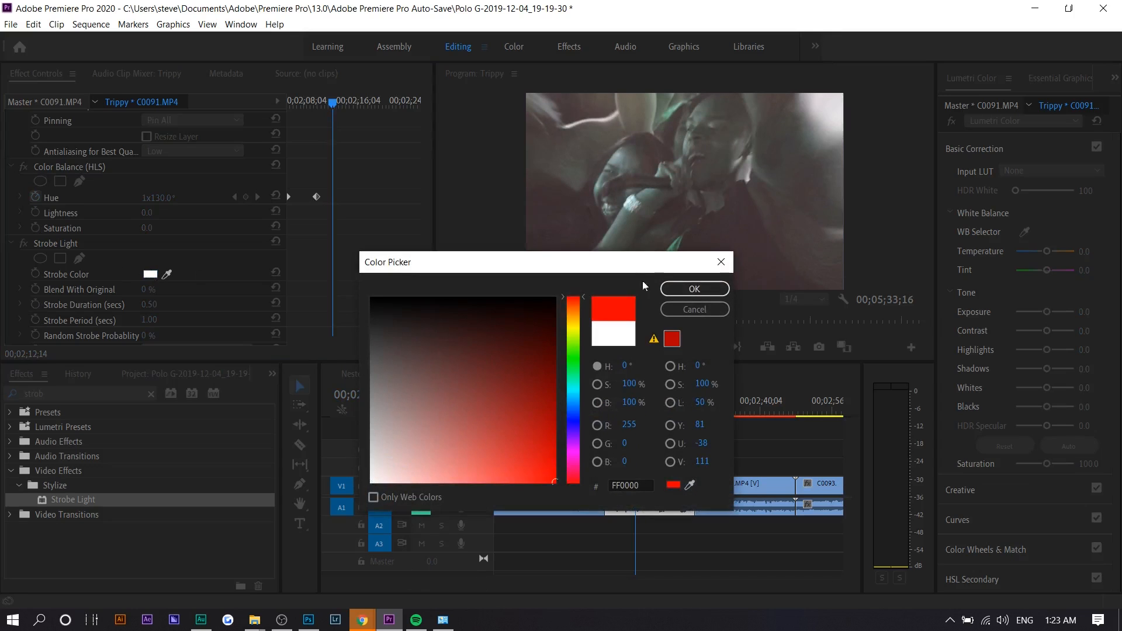
{"action": "left_click", "coordinate": [692, 289]}
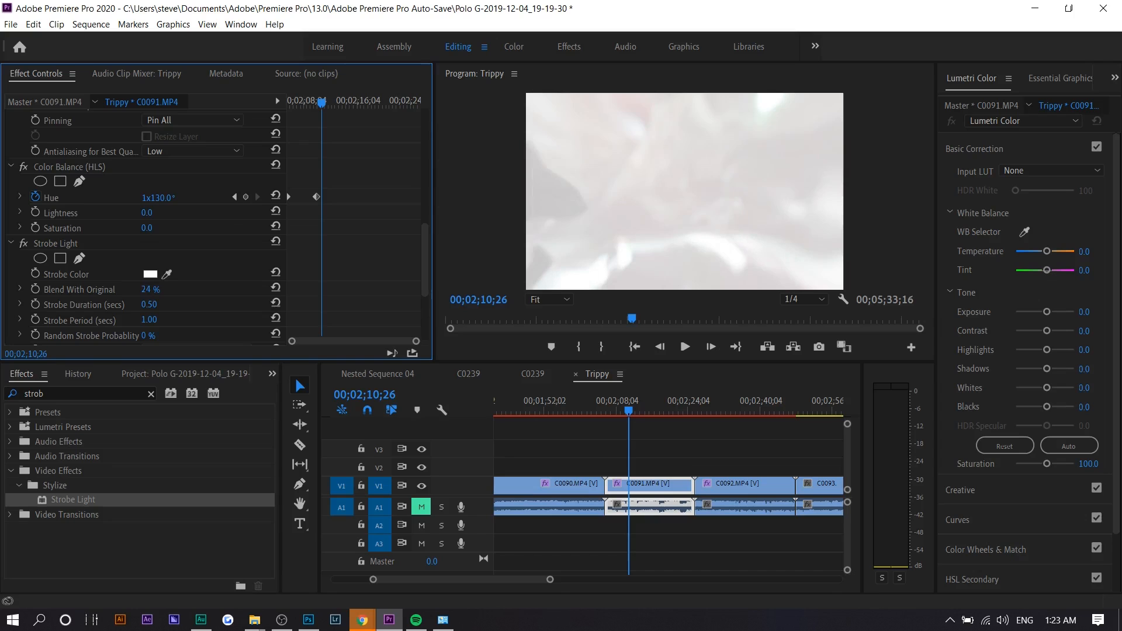
- Set Strobe Light's Blend With Original to 26% and play back C0091
{"action": "left_click", "coordinate": [683, 346]}
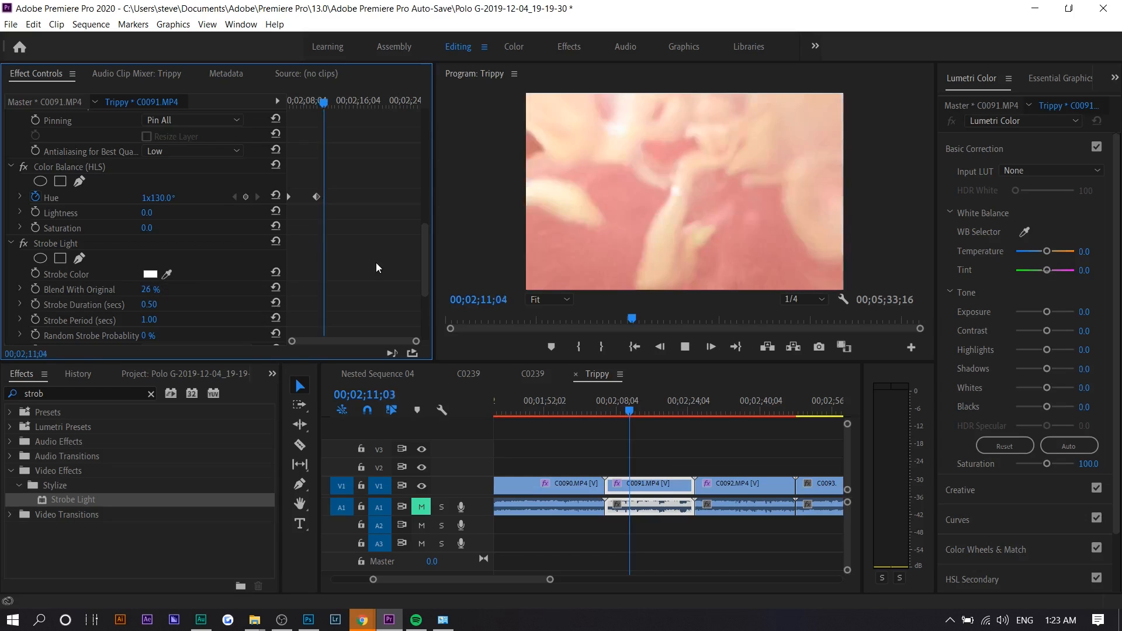